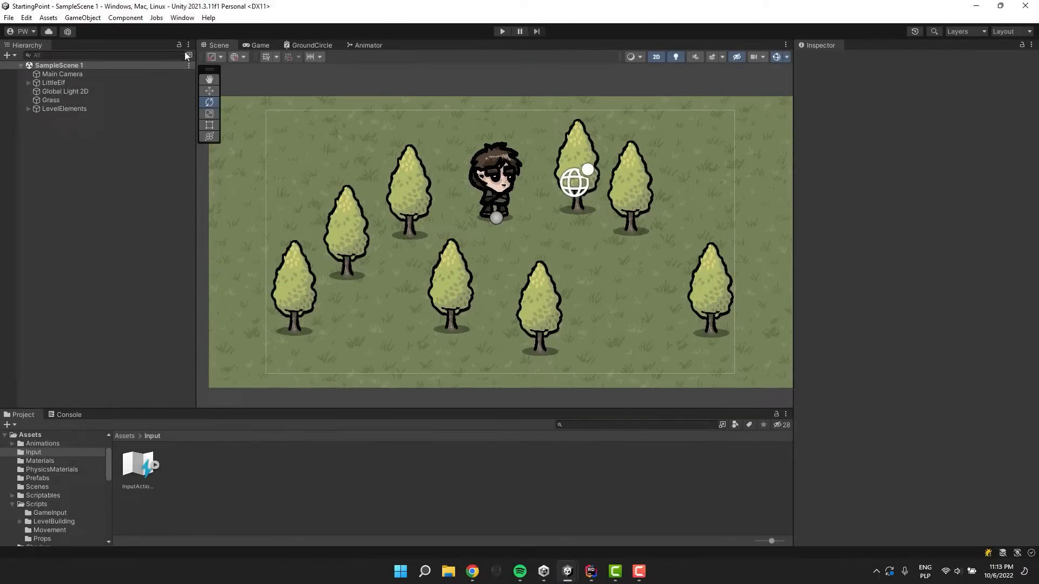
- Confirm in the Package Manager that Input System 1.4.2 is installed
left_click(181, 17)
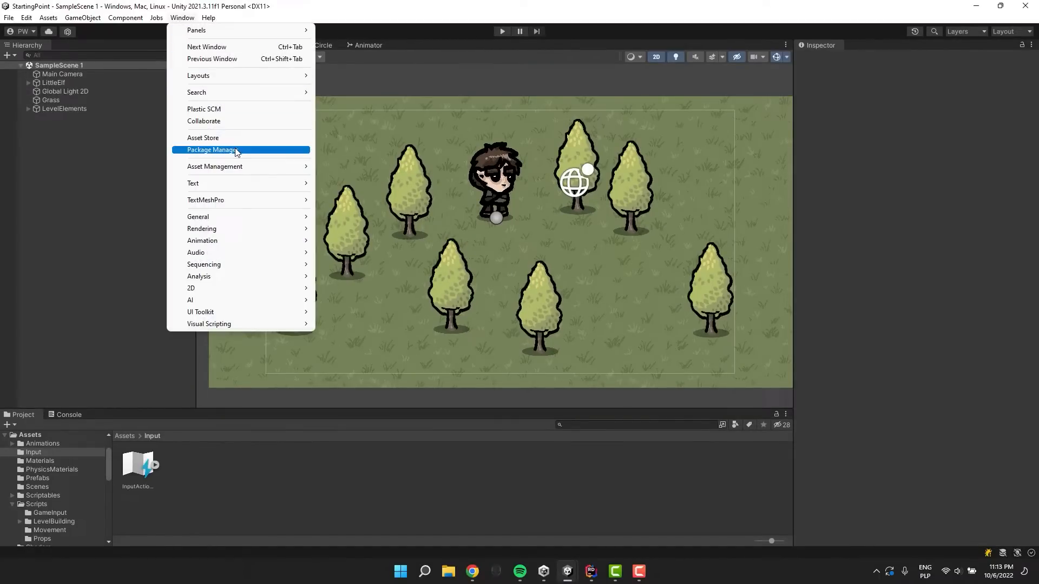
left_click(209, 149)
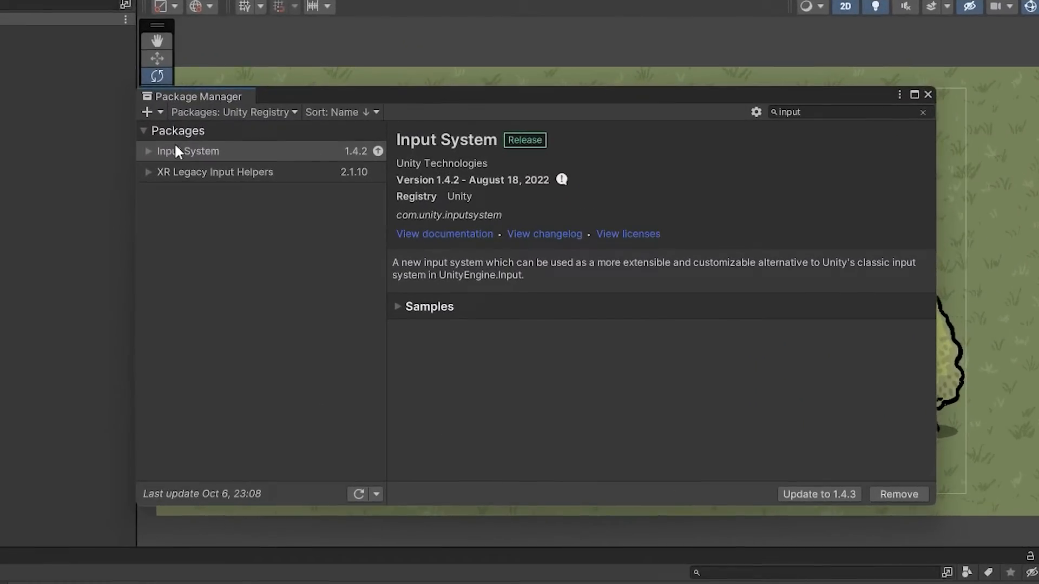
double_click(788, 112)
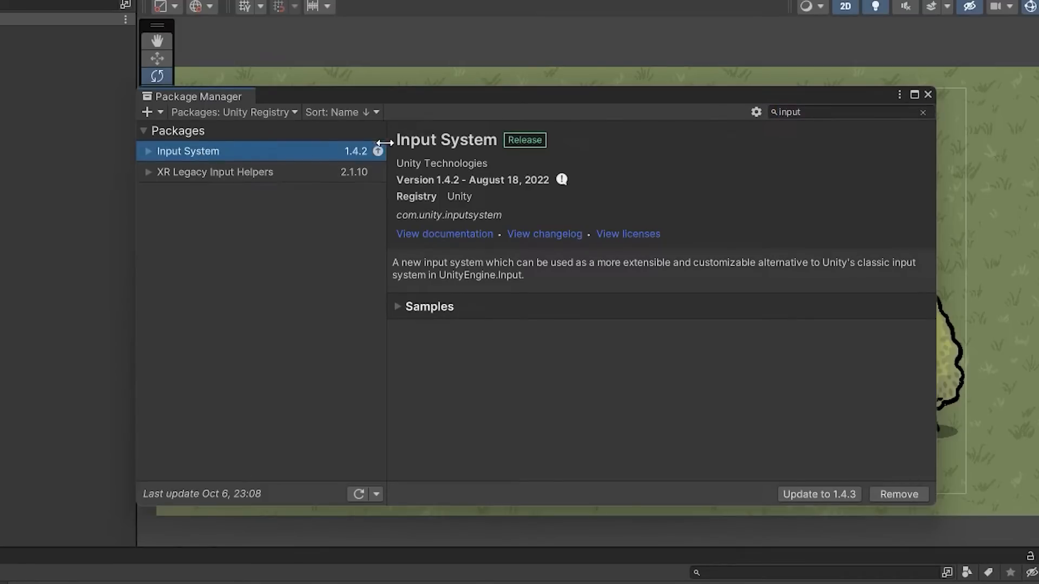
mouse_move(885, 540)
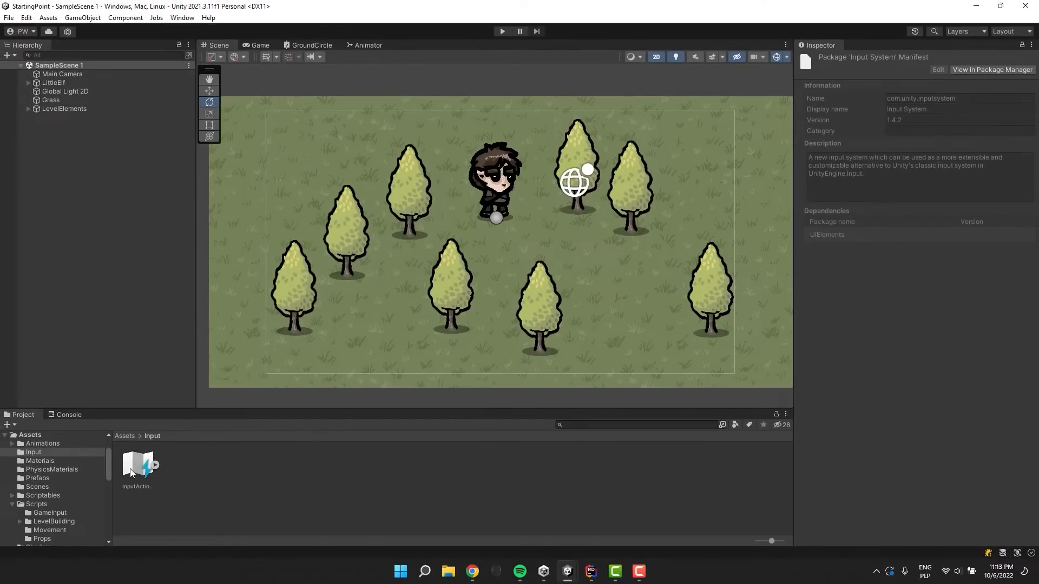
- Review the InputActions Walk and Jump bindings, including the Left Stick [Gamepad] binding
double_click(137, 466)
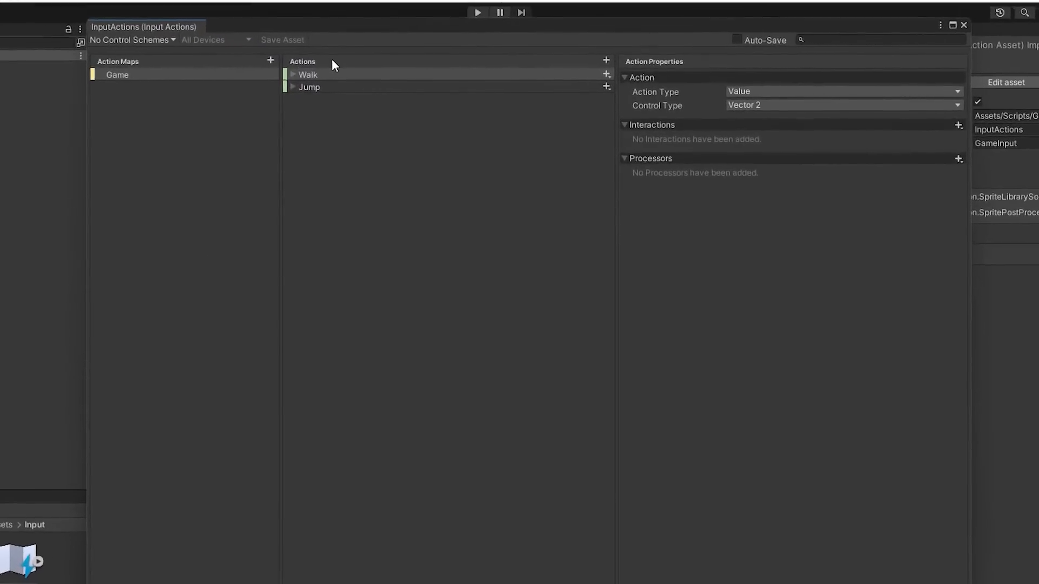
left_click(297, 74)
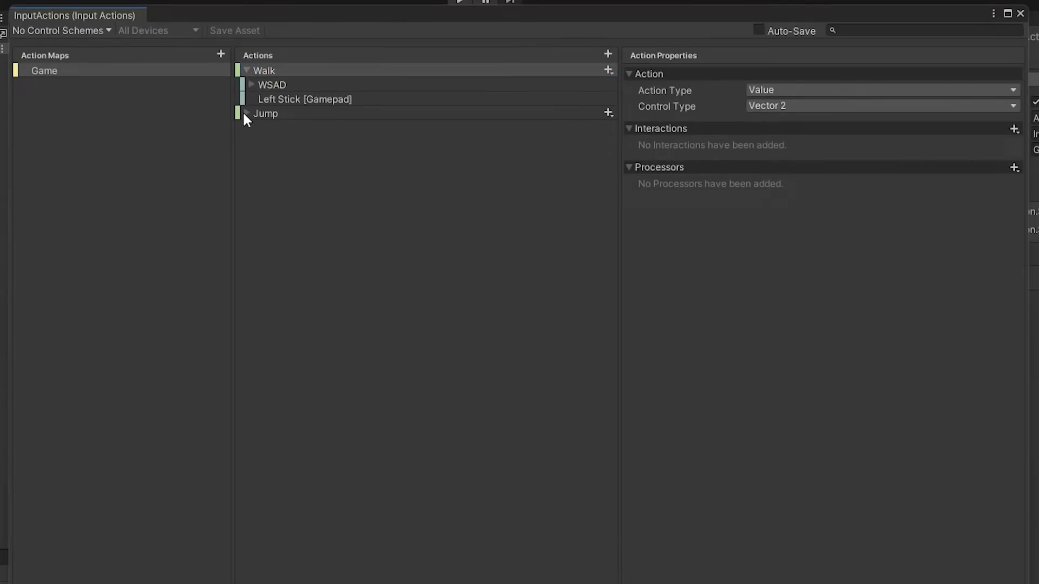
left_click(250, 113)
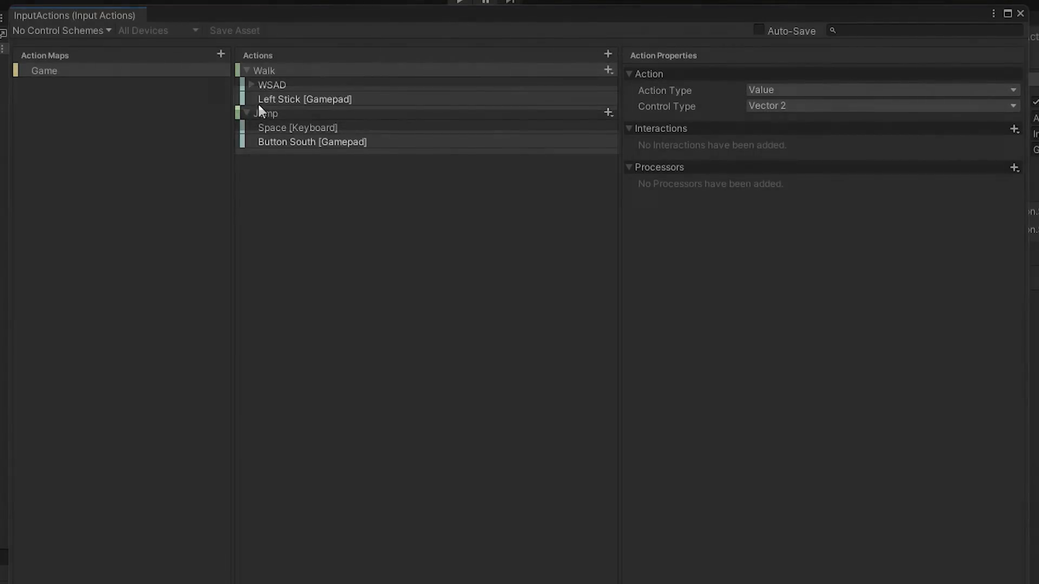
left_click(303, 99)
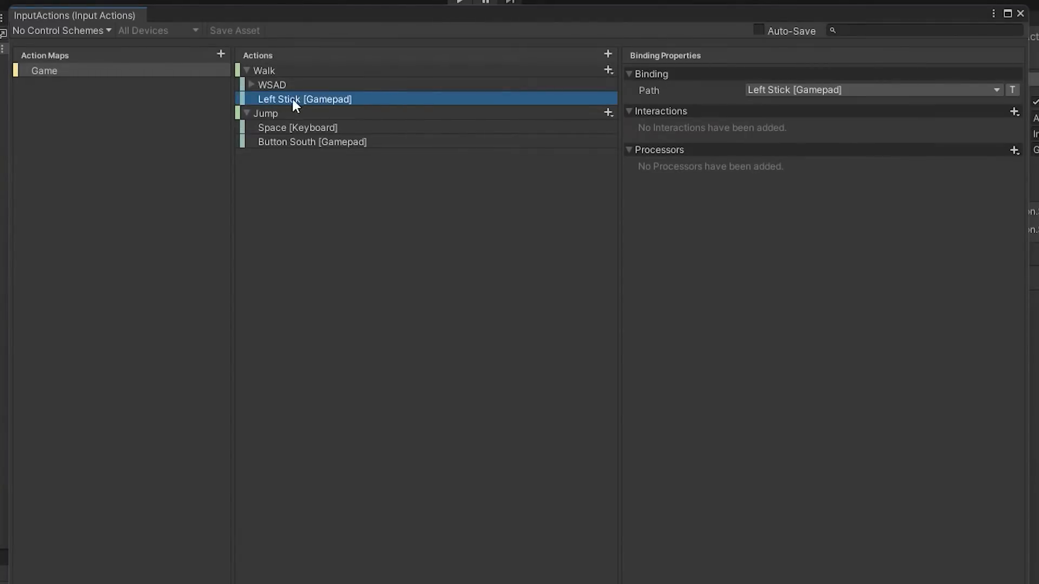
mouse_move(368, 117)
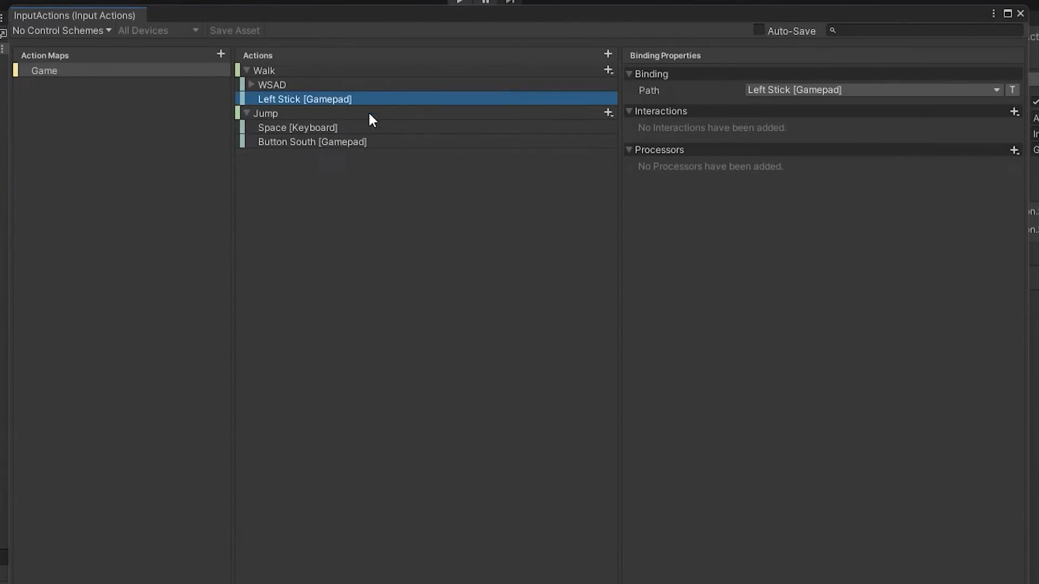
mouse_move(253, 150)
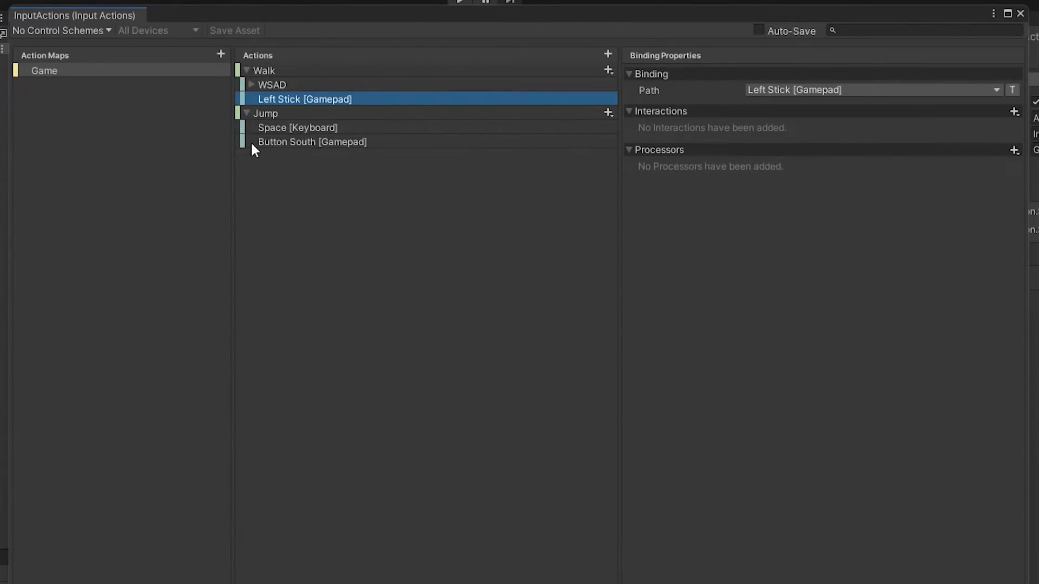
left_click(312, 142)
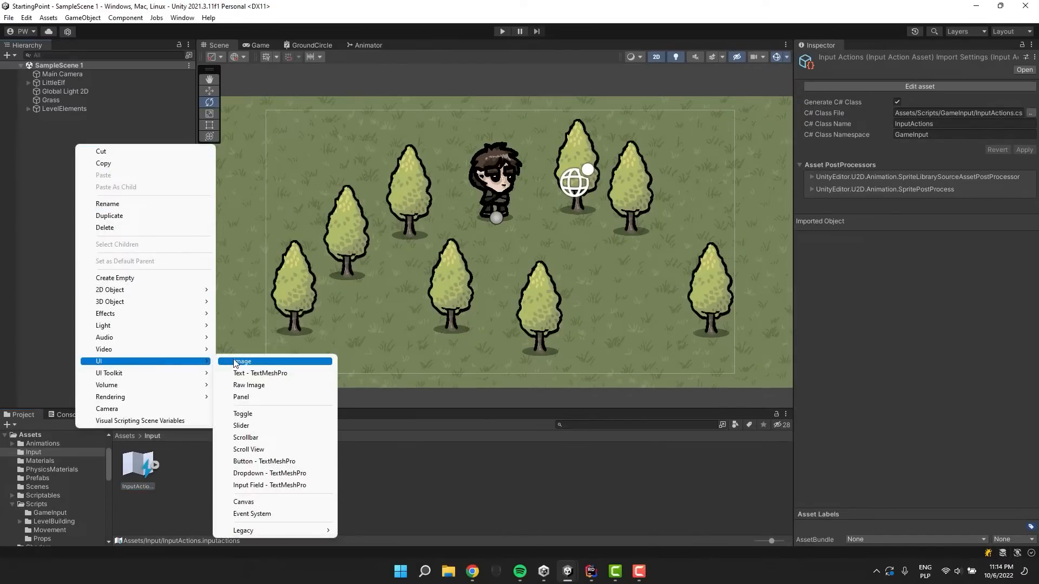
- Create a UI Image named Stick on a new Canvas, anchored near the bottom-left
left_click(242, 361)
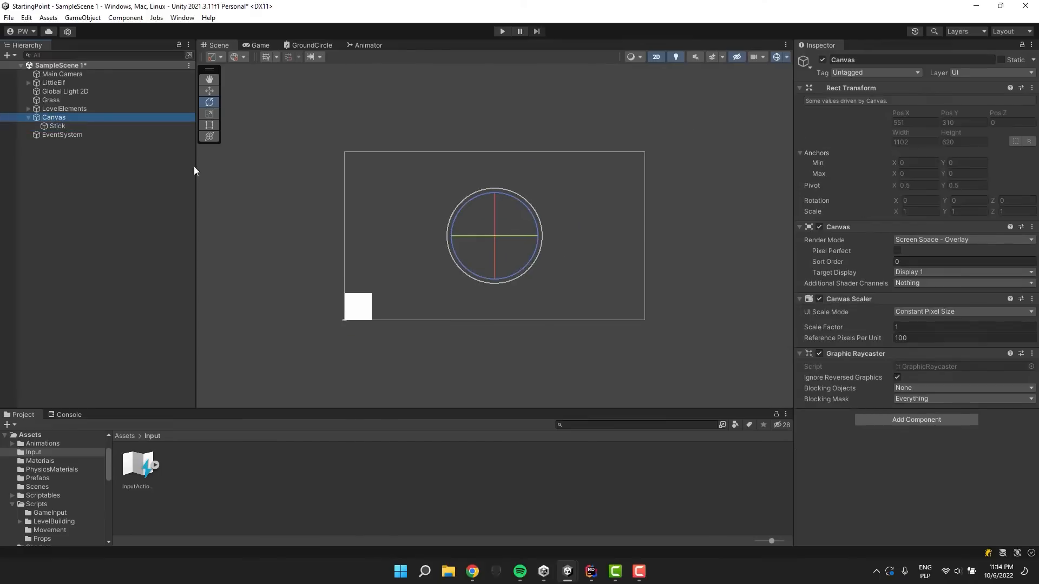
left_click(56, 126)
type("1")
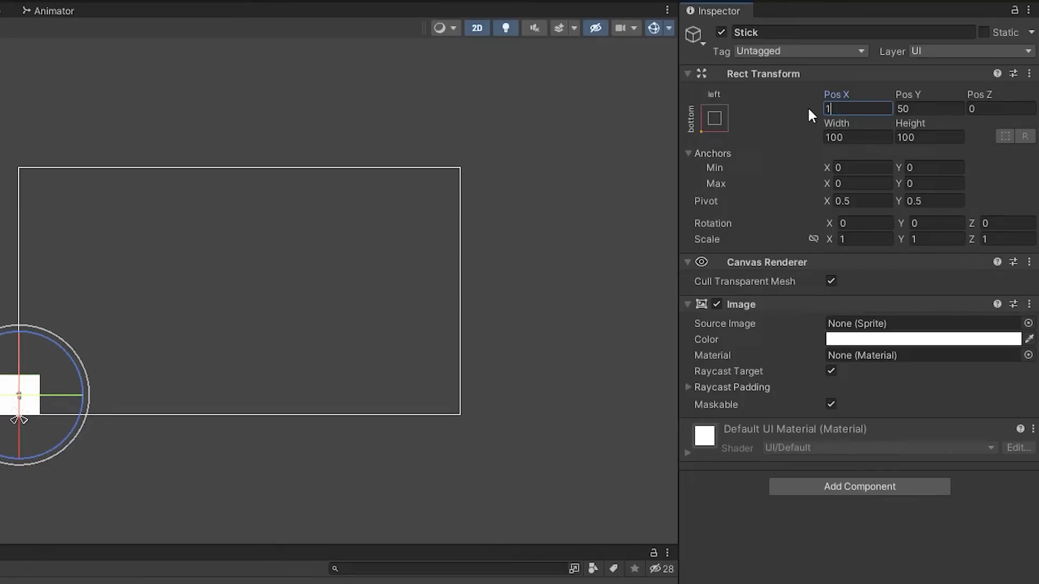
key("Tab")
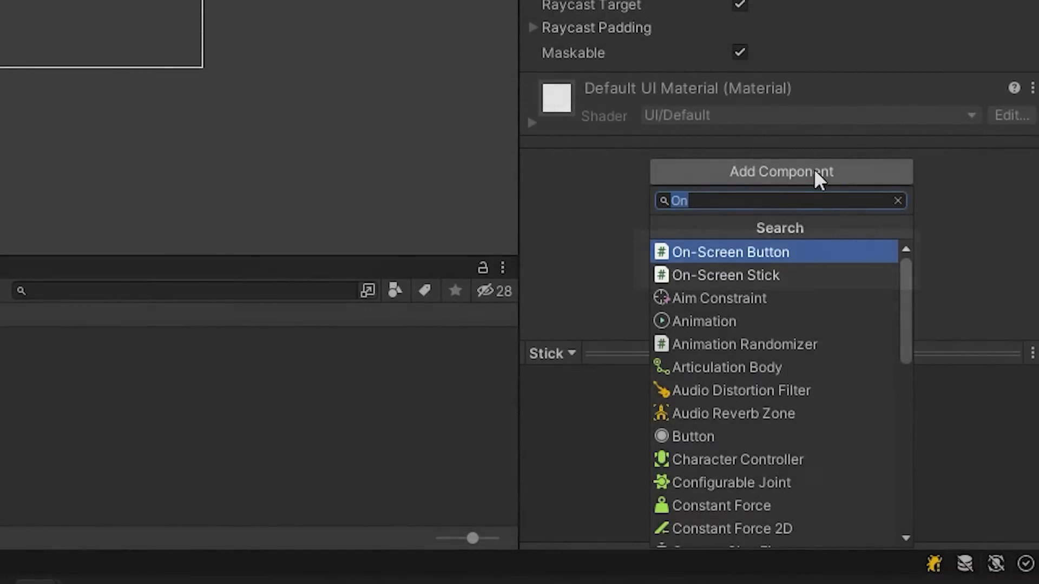
- Give the Stick an On-Screen Stick component bound to Left Stick [Gamepad]
left_click(725, 276)
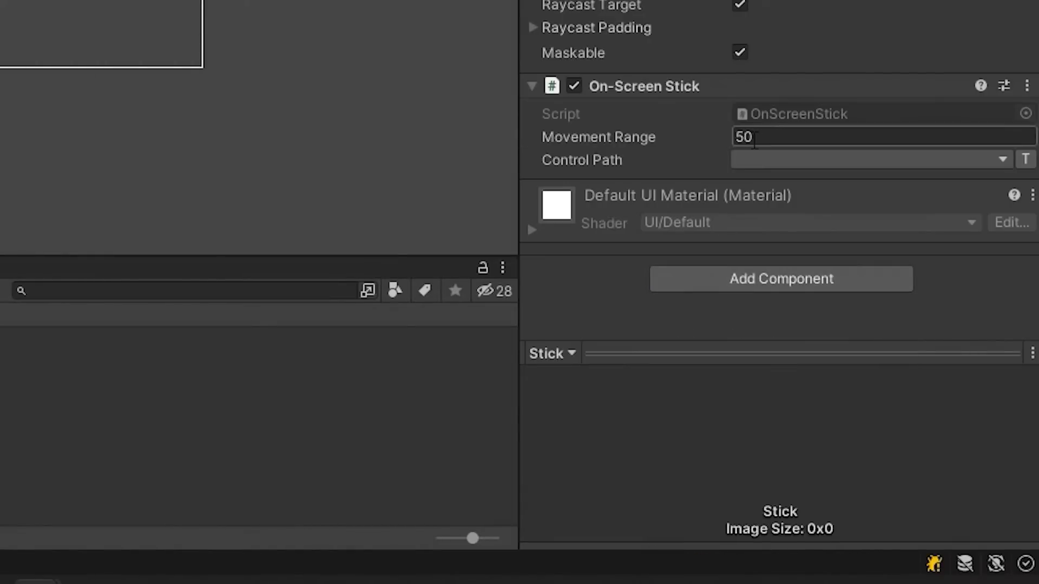
left_click(1000, 159)
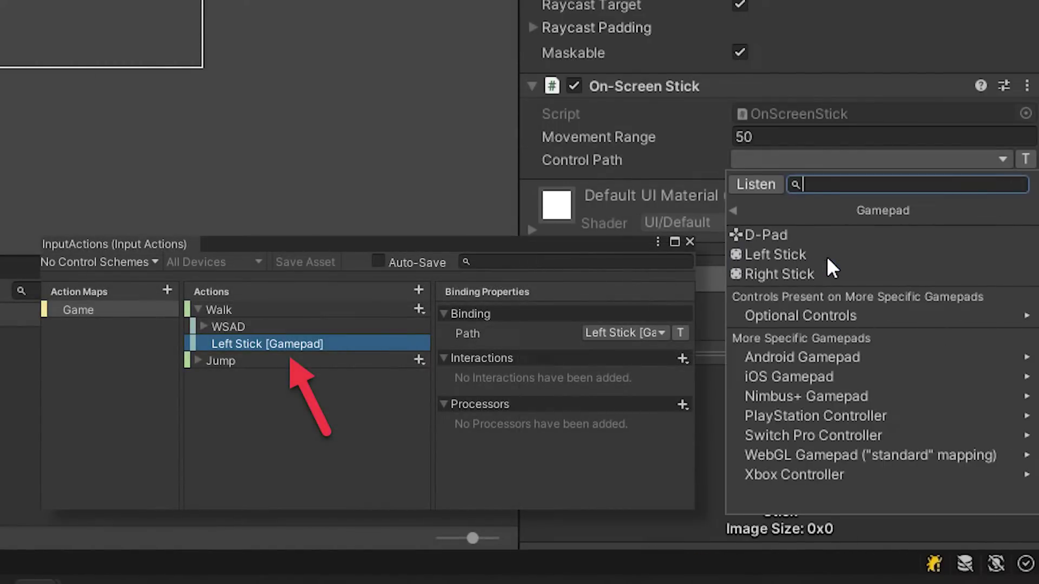
left_click(774, 254)
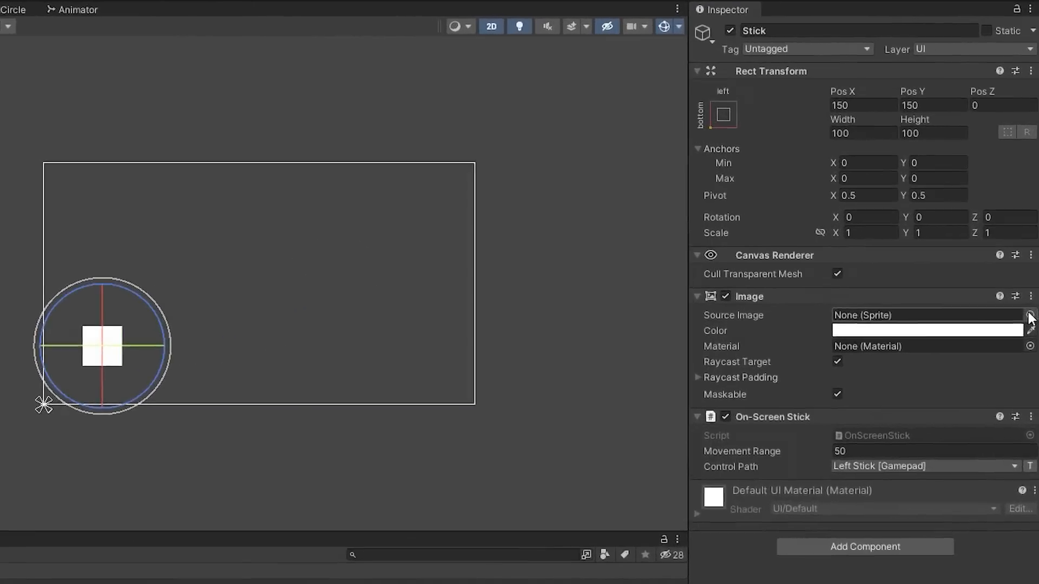
- Show the MobileControl_10 sprite on the Stick at scale 0.55, semi-transparent, and test in Play mode
left_click(1028, 316)
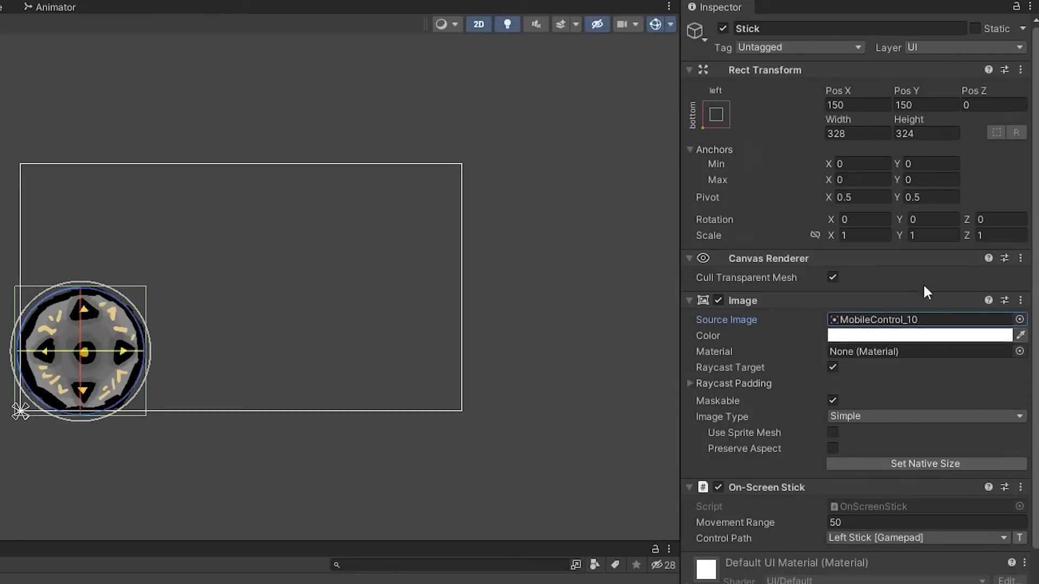
type("0.55")
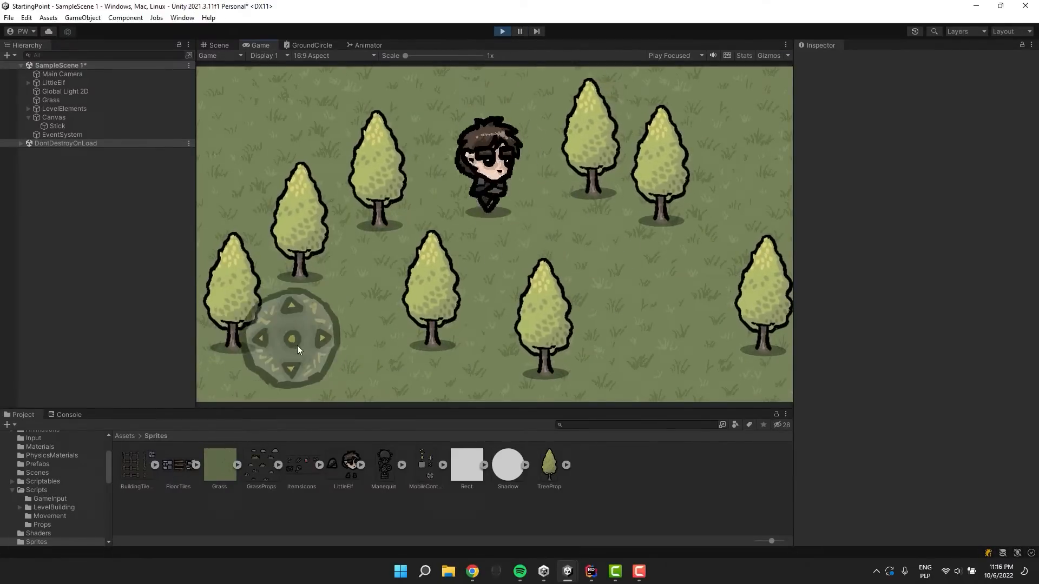
left_click(502, 30)
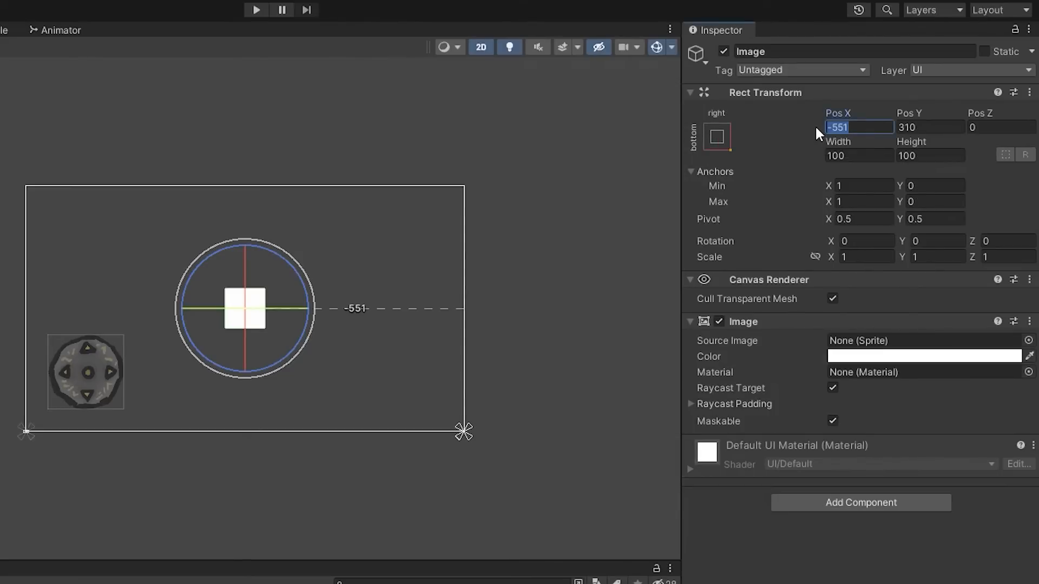
- Place a new UI Image at Pos -100 bottom-right with the MobileControl_8 sprite and adjusted colour
type("-100")
left_click(929, 126)
type("150")
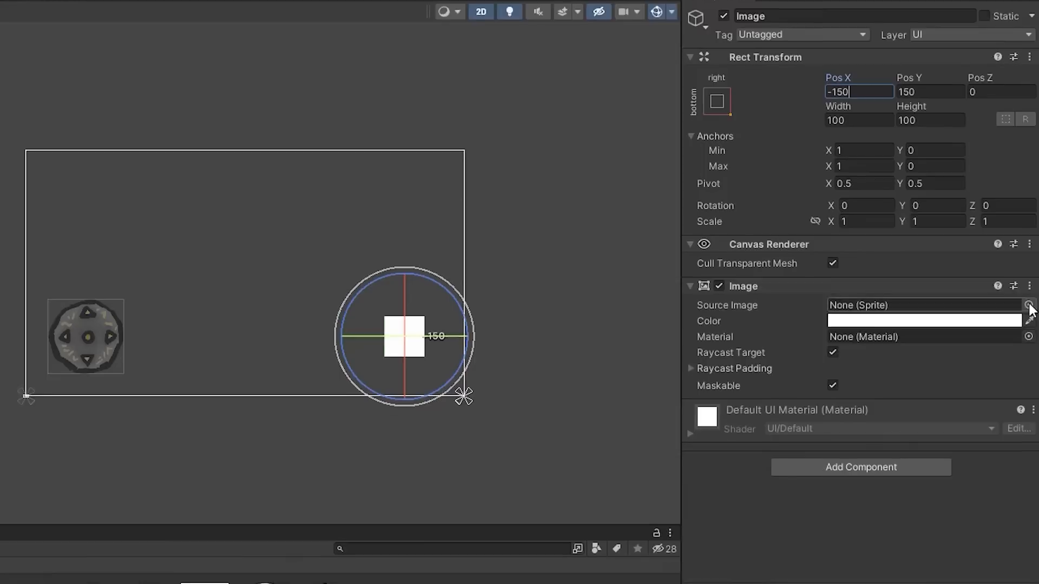
left_click(924, 320)
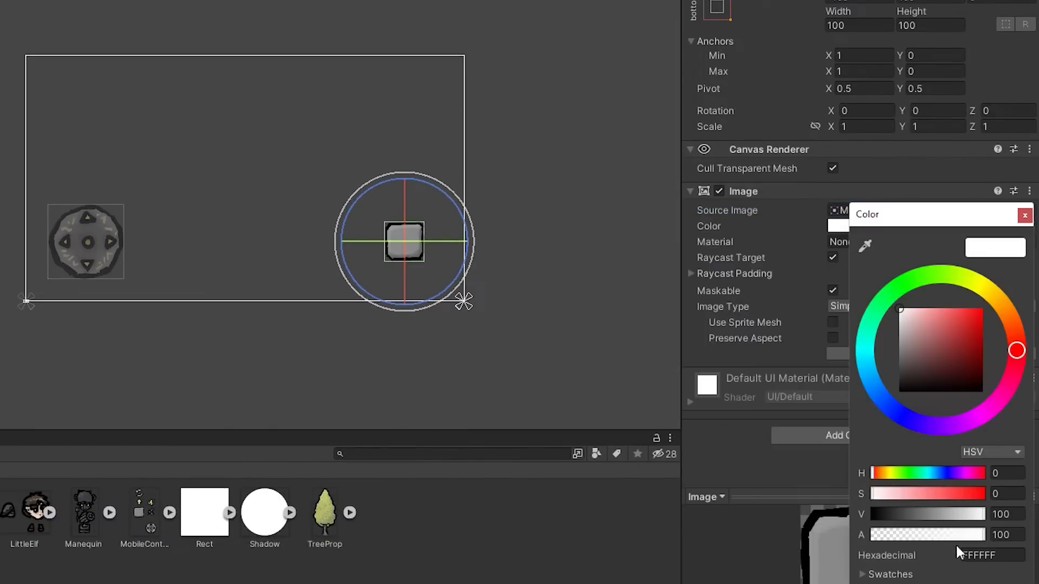
left_click(1024, 214)
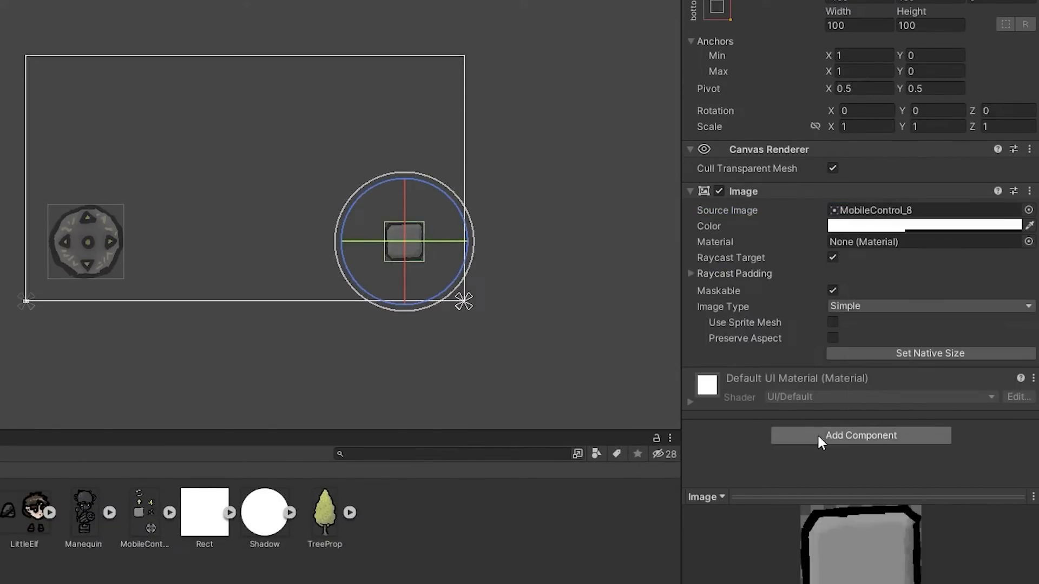
- Give the button an On-Screen Button component bound to Gamepad > Button South
left_click(861, 435)
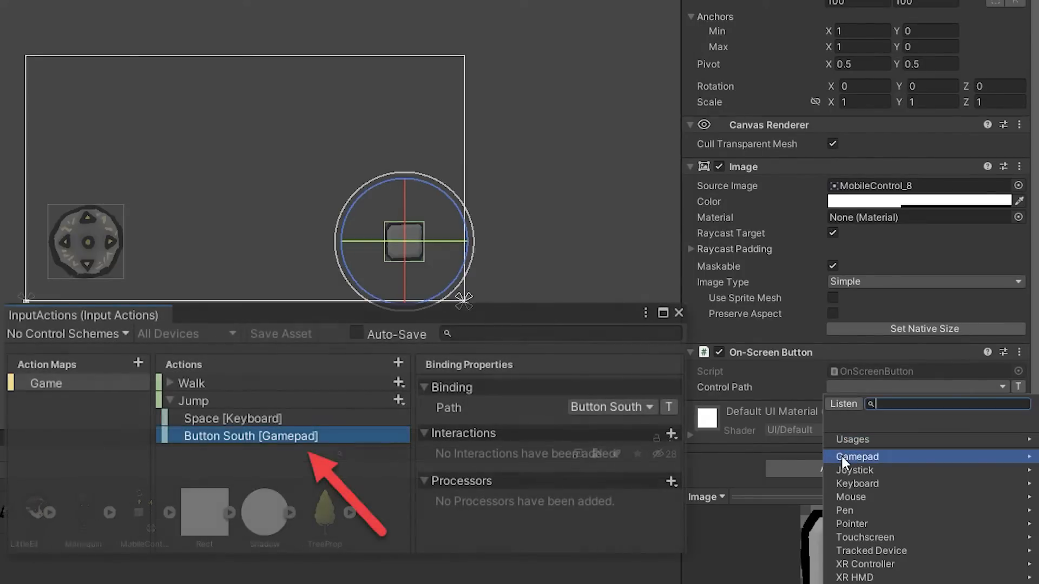
left_click(857, 456)
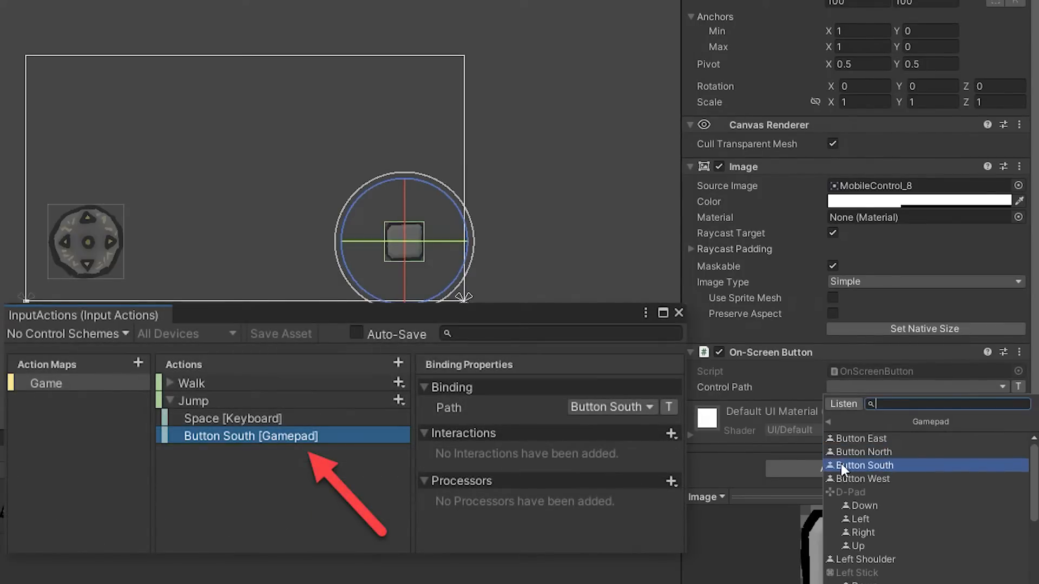
left_click(863, 465)
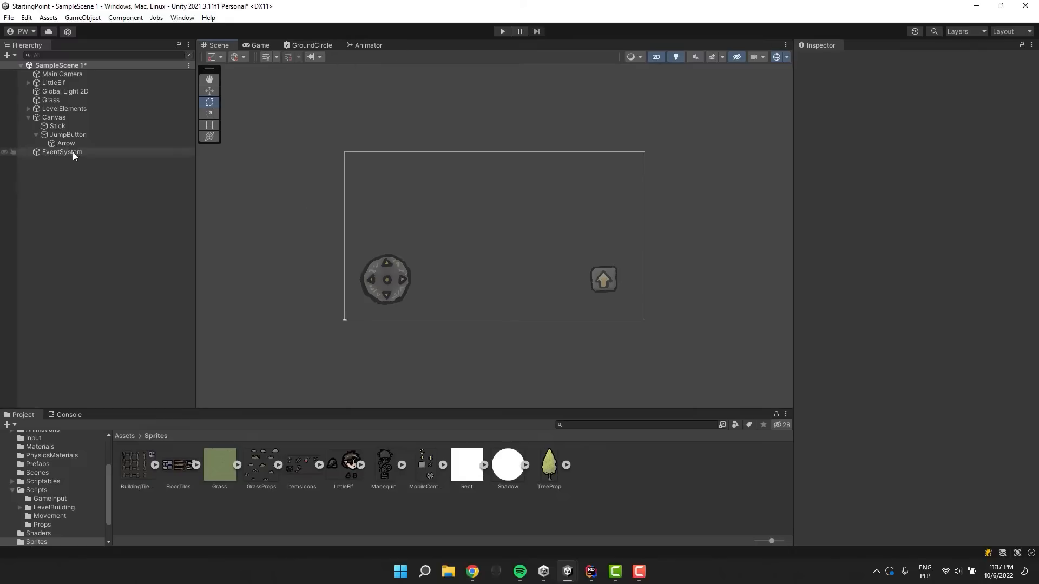
- Rescale the JumpButton and its Arrow child in the bottom-right of the canvas
left_click(68, 134)
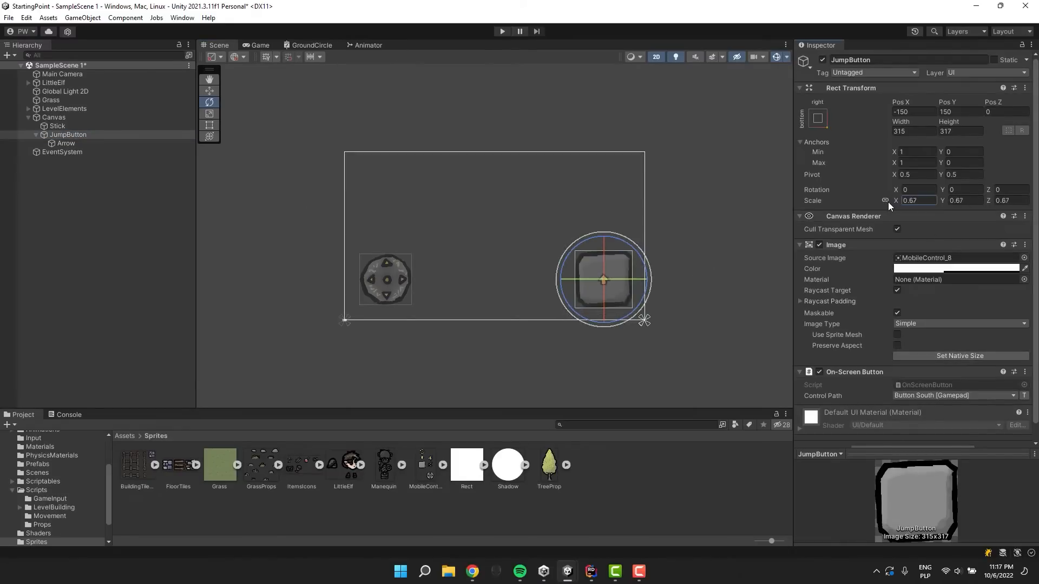
left_click(67, 143)
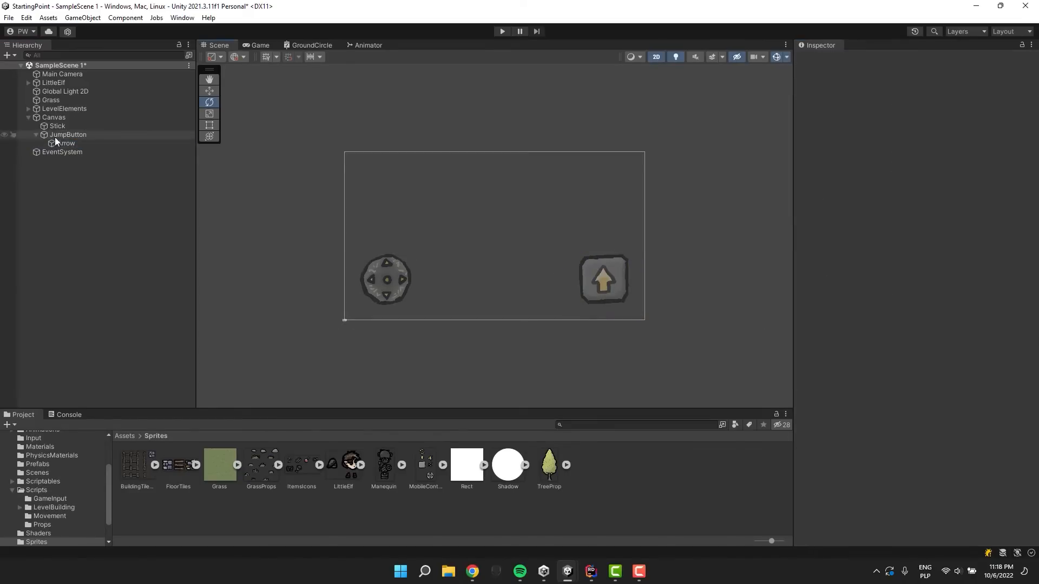
left_click(502, 30)
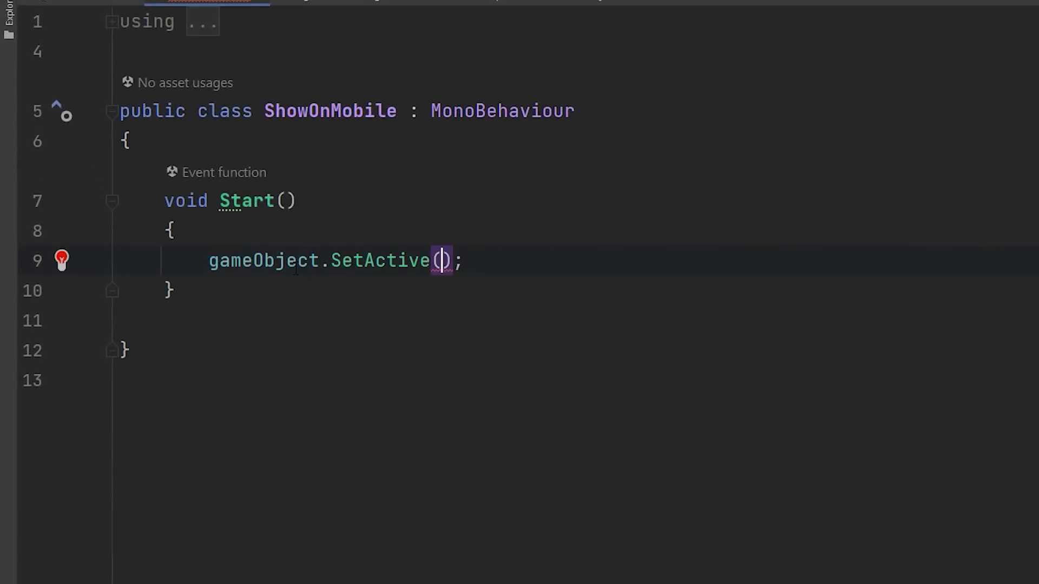
- Make Start call gameObject.SetActive(Application.isMobilePlatform) with a trailing WebGL comment
type("Application.isMobilePlatform")
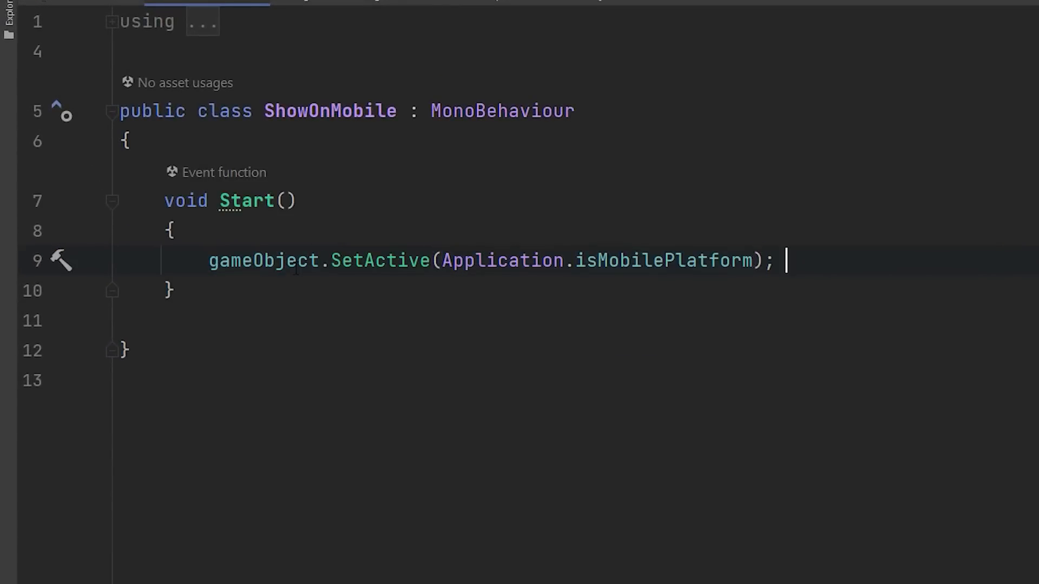
type("//Works for WebGP")
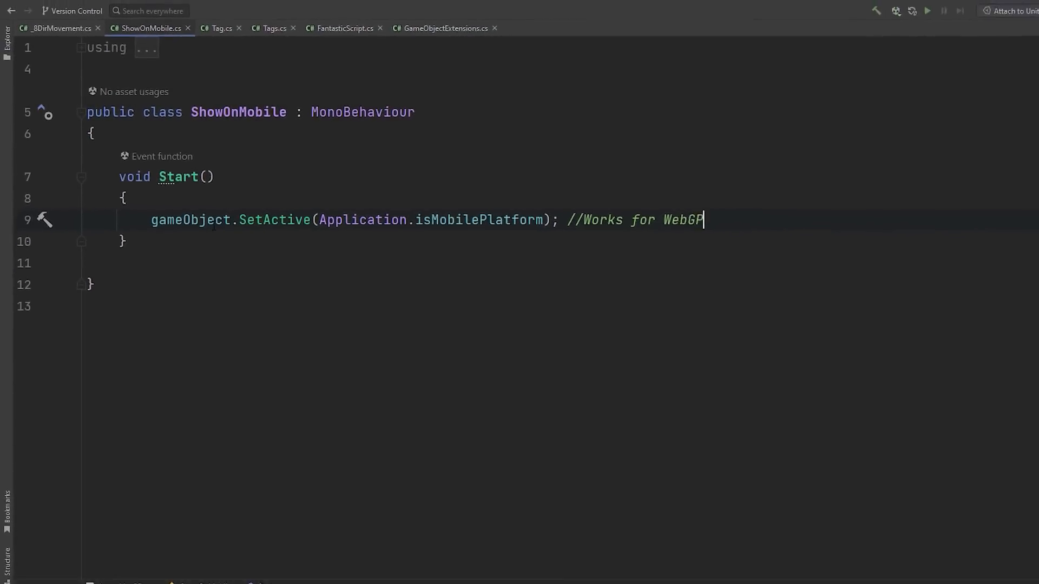